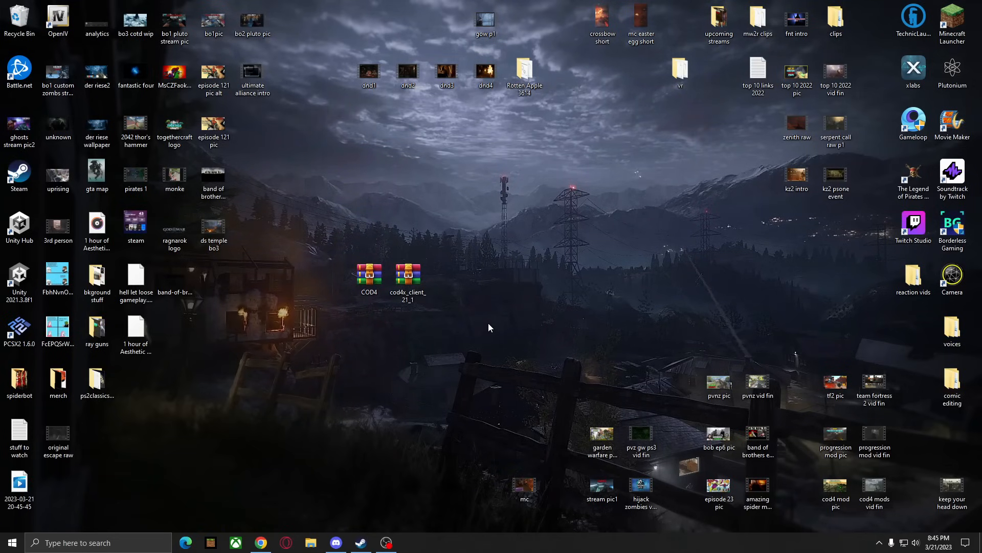
Extract the cod4 folder from COD4.zip onto the desktop and close WinRAR
{"action": "left_click", "coordinate": [408, 283]}
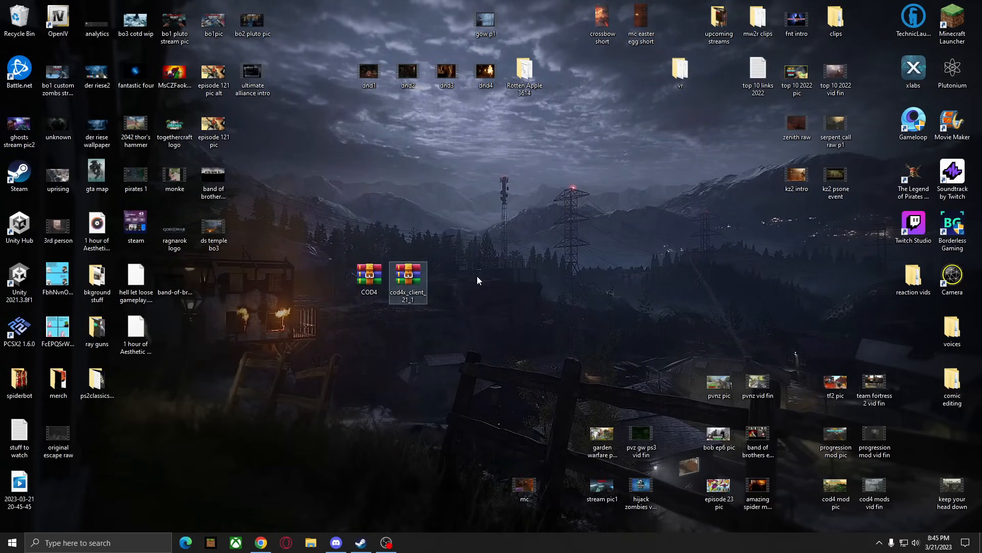
{"action": "mouse_move", "coordinate": [573, 223]}
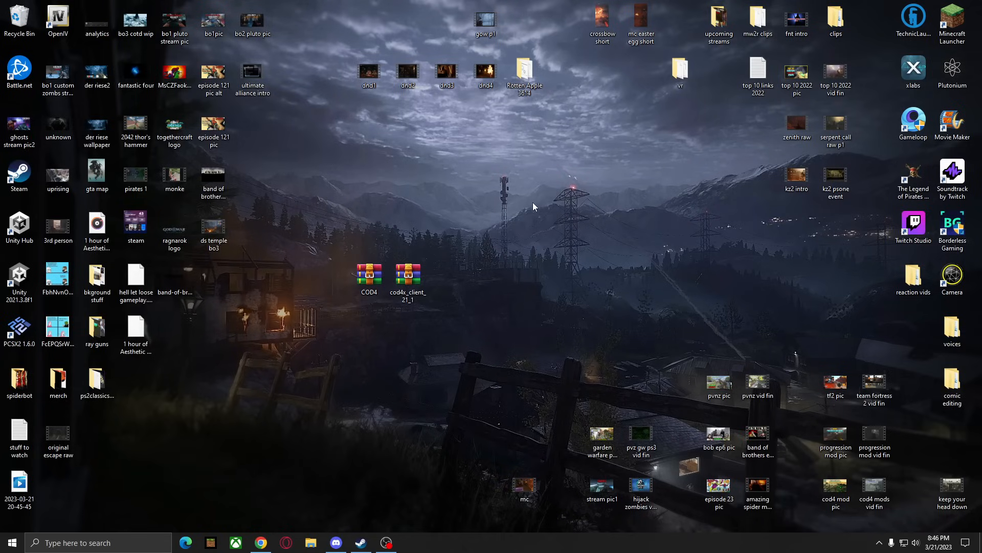
{"action": "left_click", "coordinate": [368, 278]}
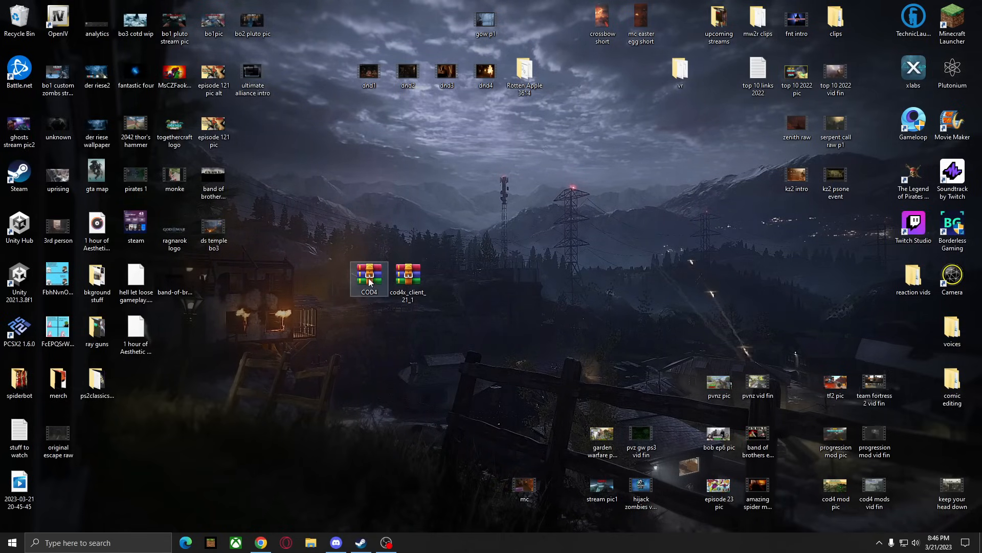
{"action": "double_click", "coordinate": [369, 275]}
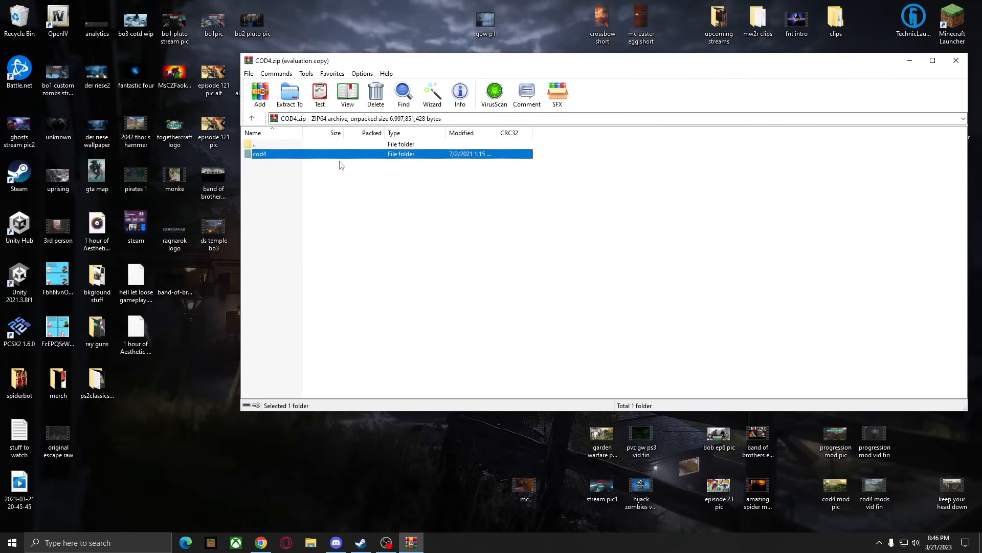
{"action": "left_click", "coordinate": [289, 93]}
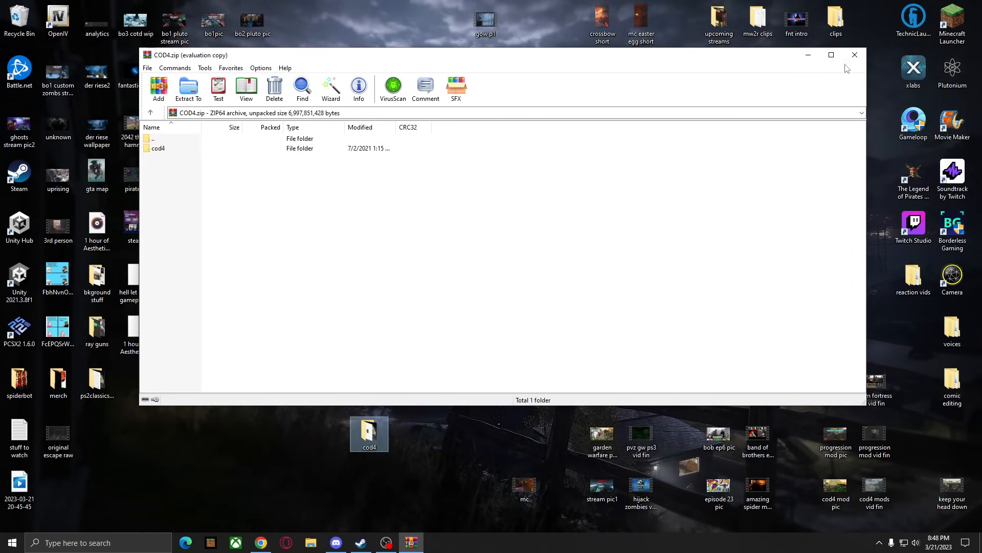
{"action": "left_click", "coordinate": [854, 54]}
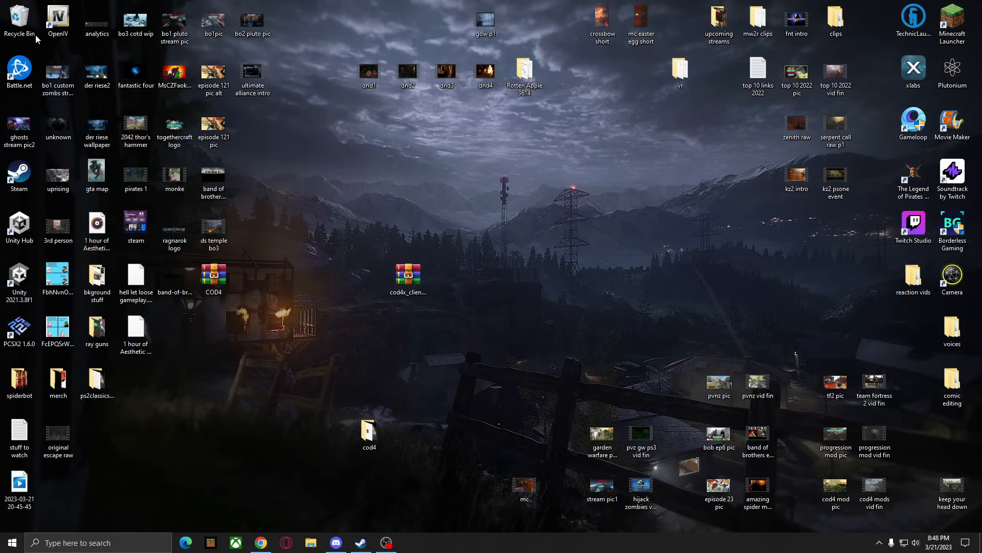
Move the cod4x client archive icon higher up on the desktop
{"action": "left_click", "coordinate": [407, 275]}
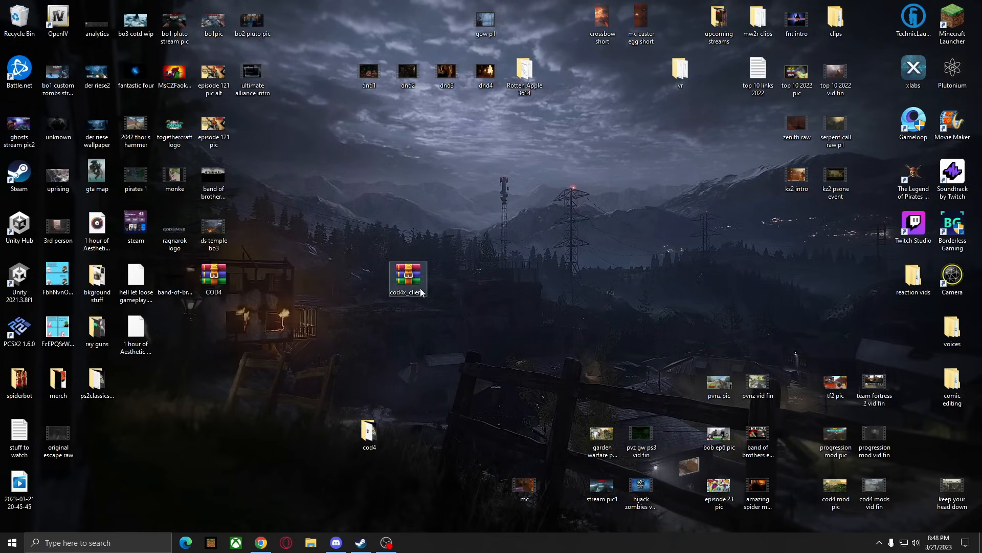
{"action": "left_click_drag", "start_coordinate": [408, 278], "coordinate": [601, 224]}
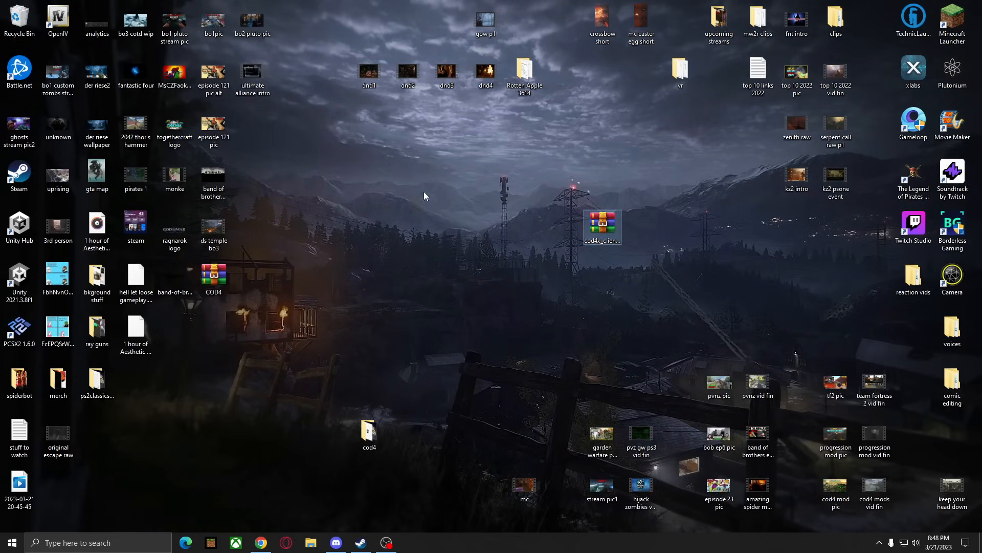
Extract the cod4x client folder from cod4x_client_21_1.zip onto the desktop and open it
{"action": "double_click", "coordinate": [602, 224]}
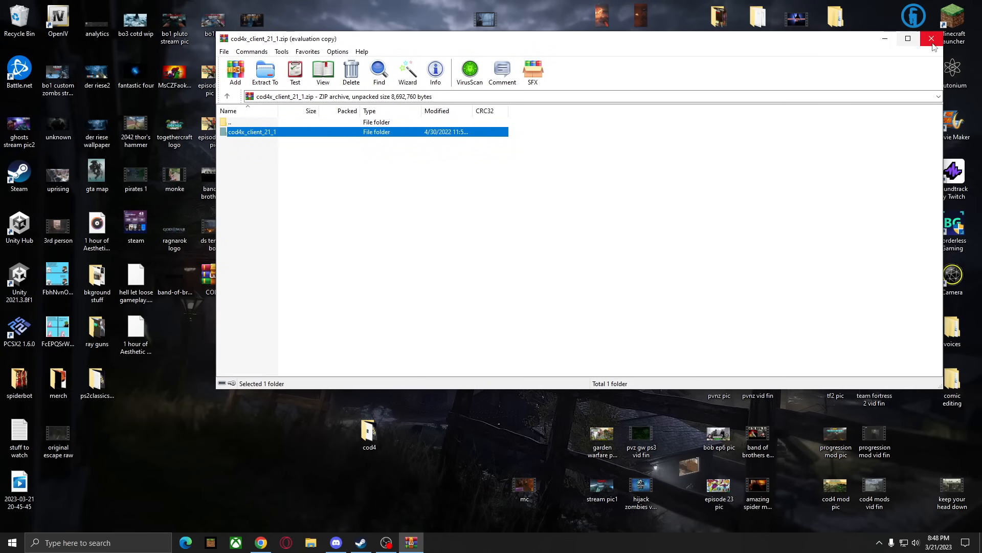
{"action": "left_click", "coordinate": [931, 39]}
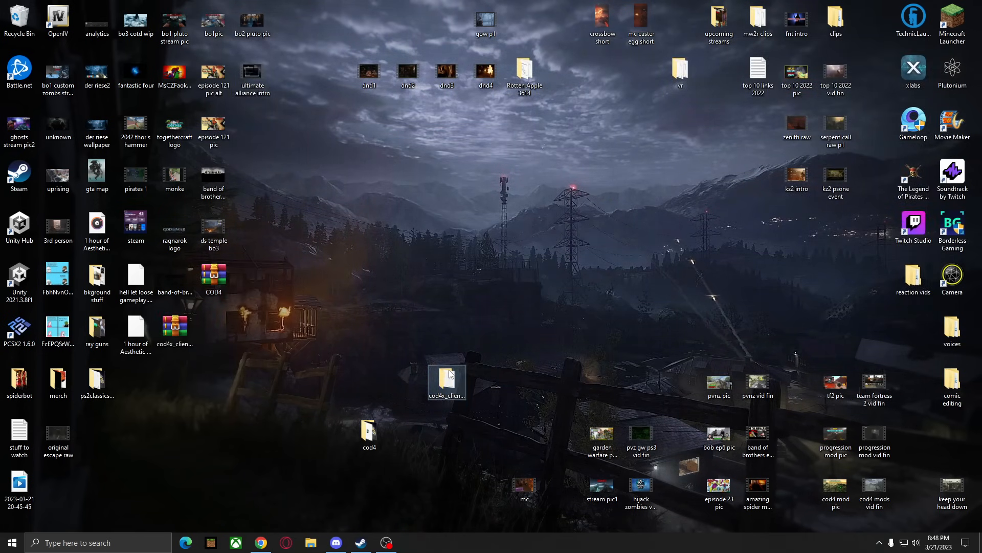
{"action": "double_click", "coordinate": [446, 381]}
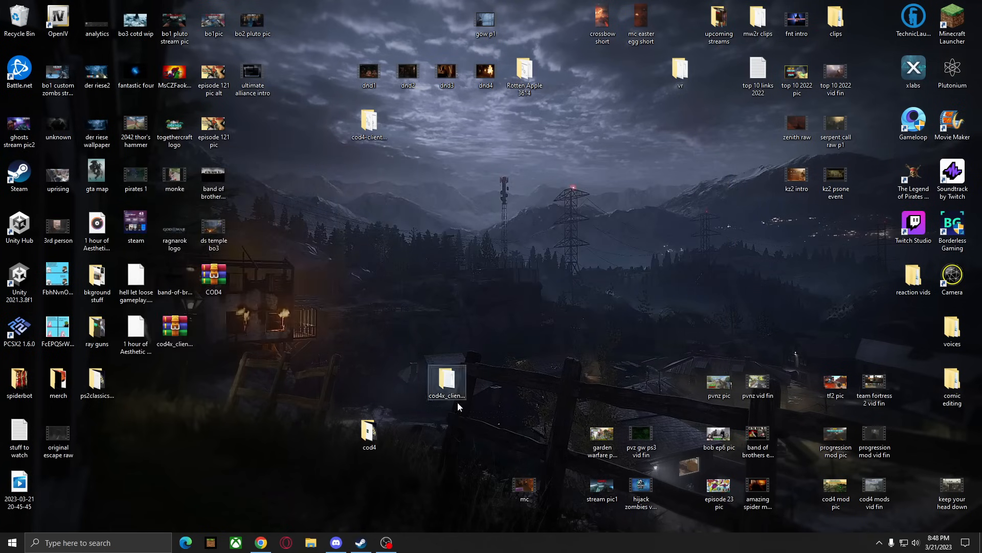
{"action": "left_click", "coordinate": [446, 381]}
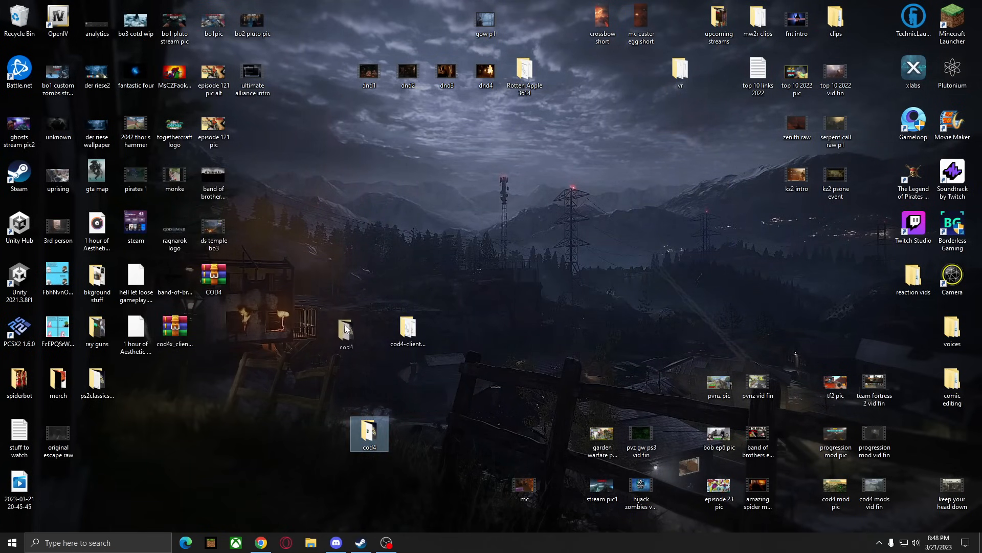
Run the install script in cod4-client-manualinstall_21.1 inside the cod4 folder and close its window
{"action": "double_click", "coordinate": [368, 434]}
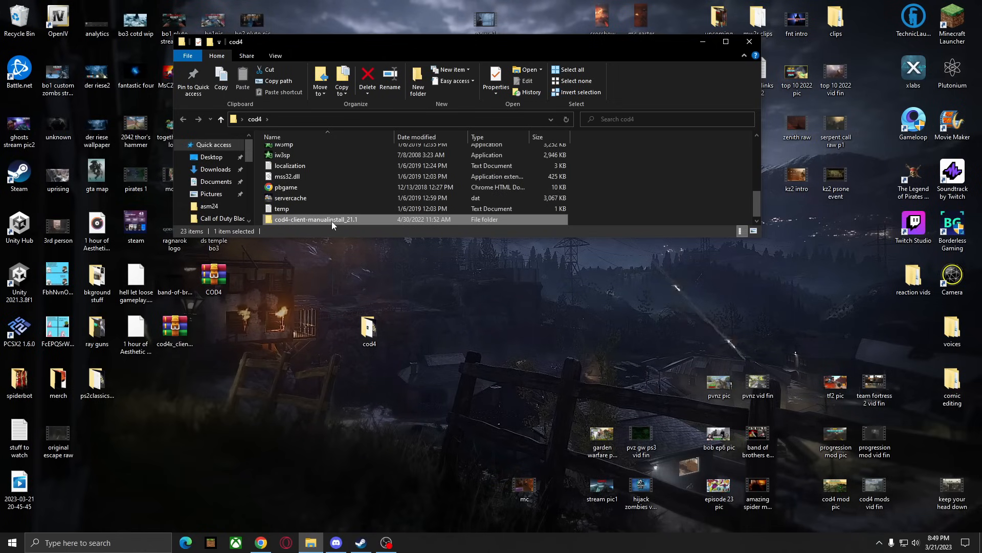
{"action": "double_click", "coordinate": [316, 219]}
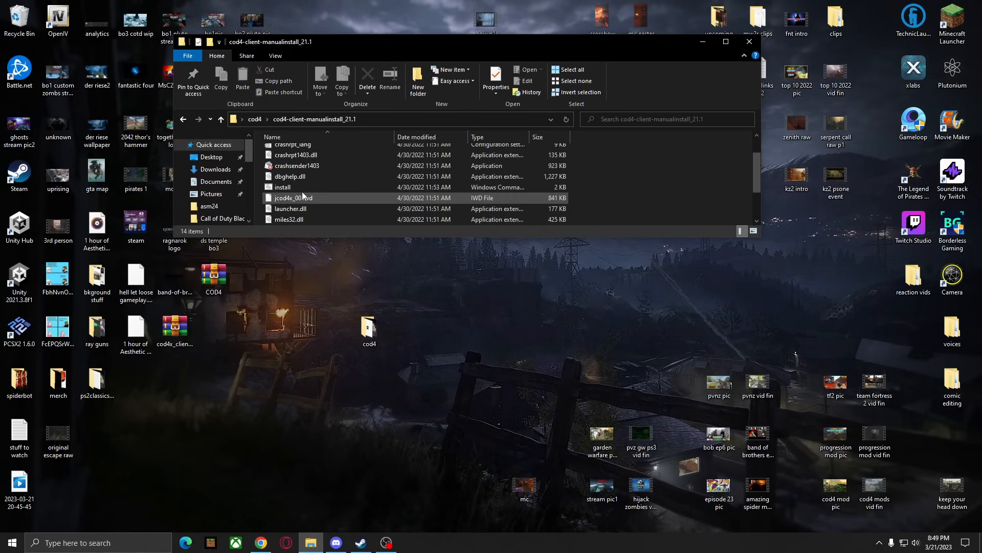
{"action": "left_click", "coordinate": [283, 187]}
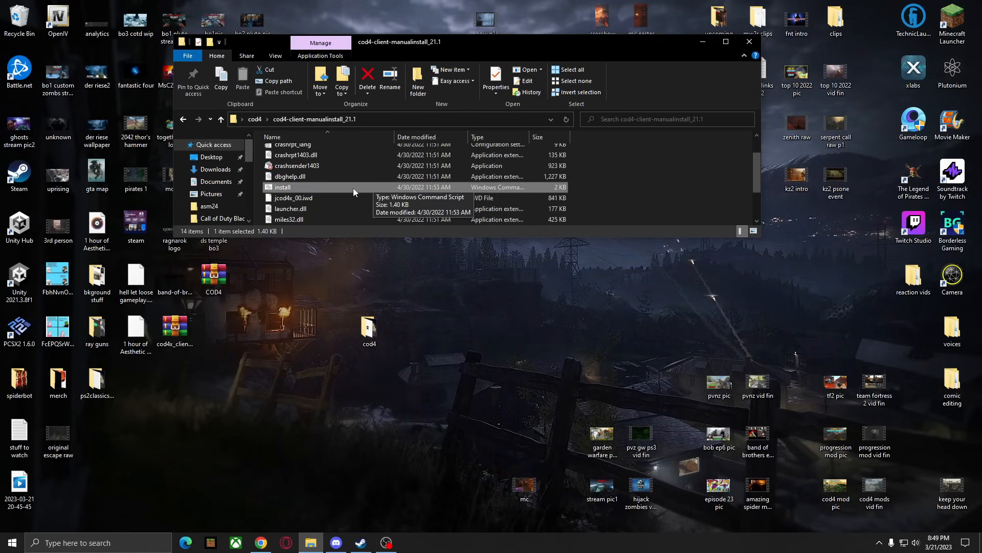
{"action": "double_click", "coordinate": [282, 186]}
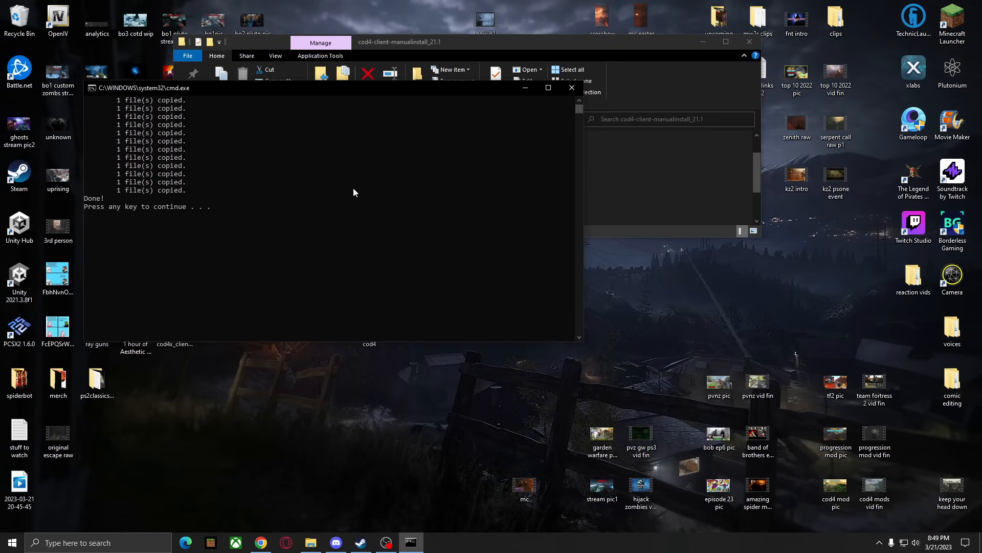
{"action": "key", "text": "enter"}
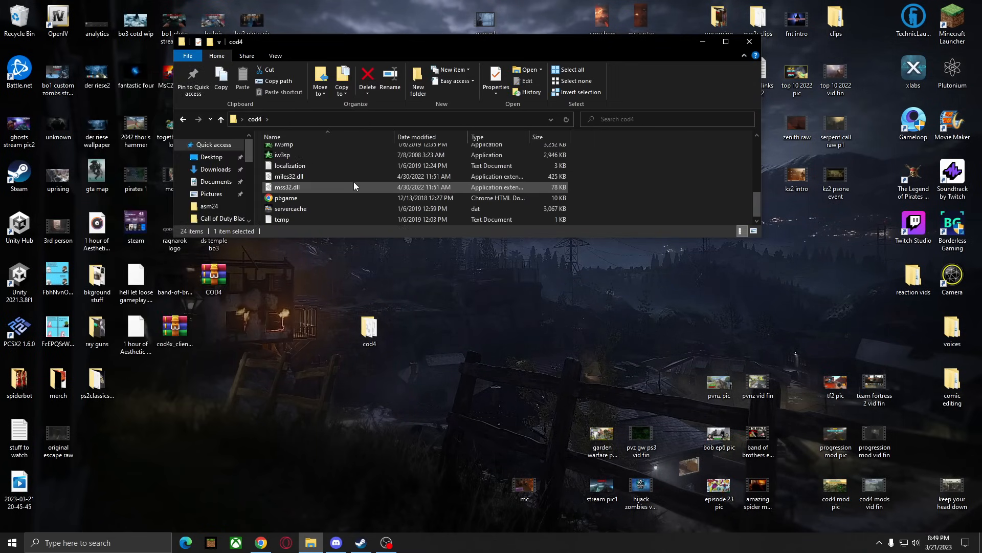
{"action": "mouse_move", "coordinate": [344, 182]}
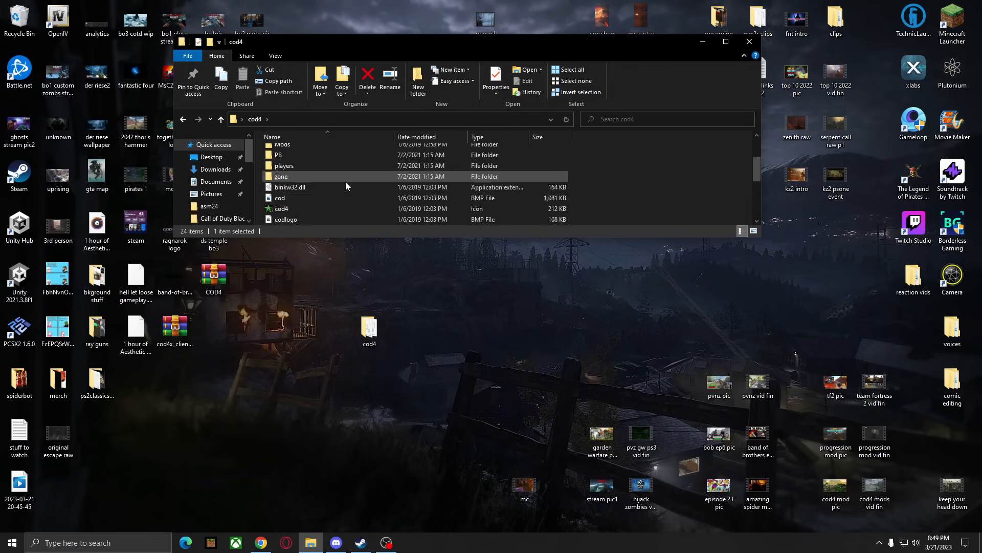
Launch iw3mp from the cod4 folder and acknowledge the Update complete notice
{"action": "scroll", "scroll_direction": "down", "scroll_amount": 3}
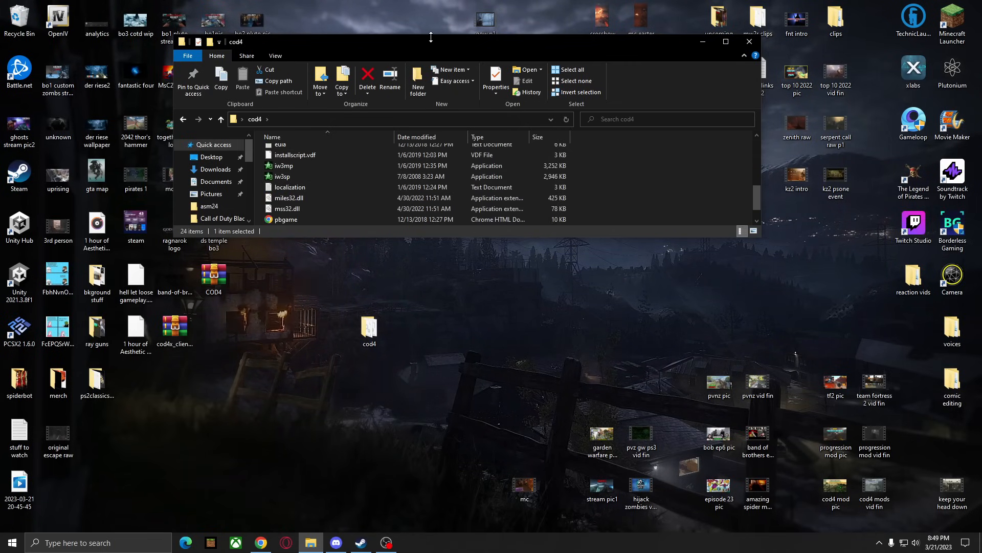
{"action": "left_click", "coordinate": [283, 169]}
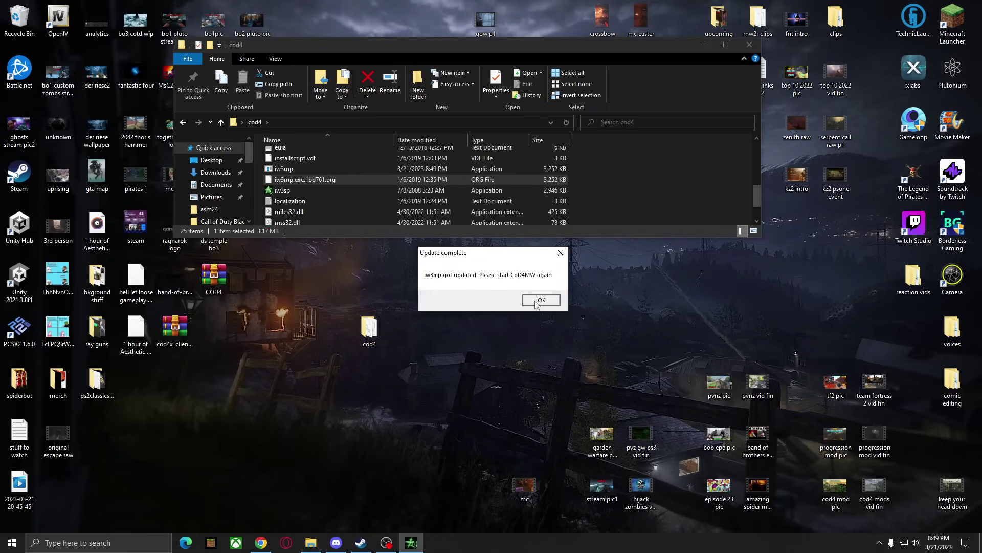
{"action": "left_click", "coordinate": [542, 300]}
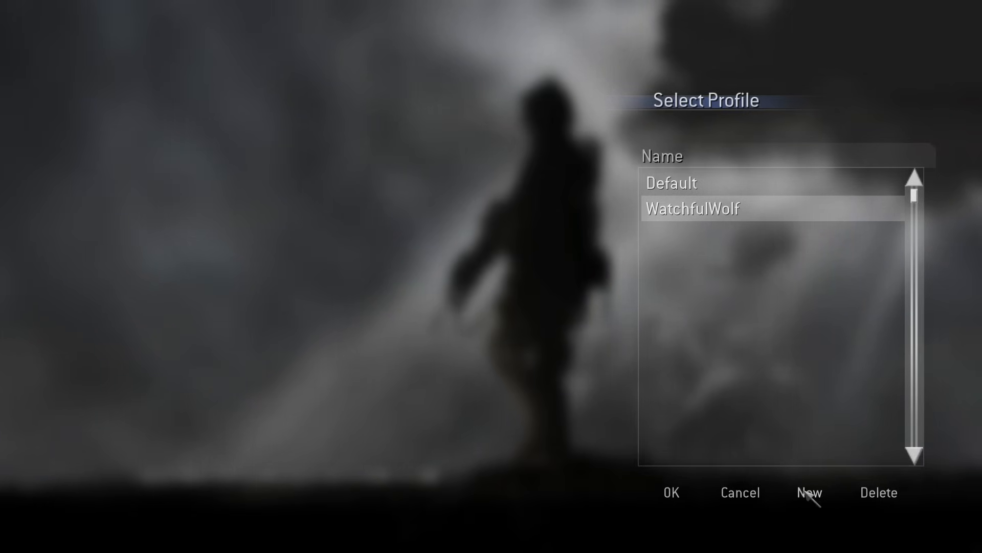
{"action": "mouse_move", "coordinate": [763, 322]}
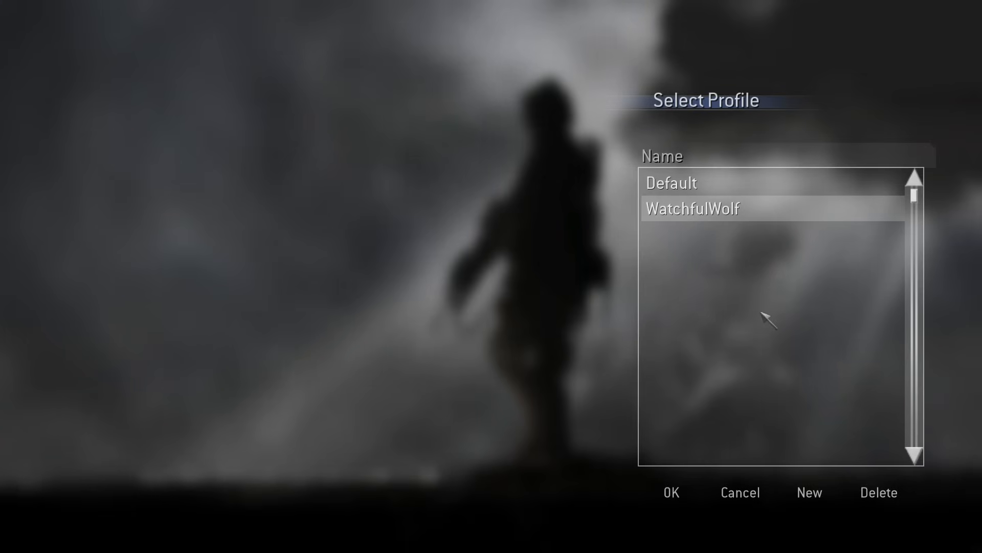
{"action": "mouse_move", "coordinate": [694, 500]}
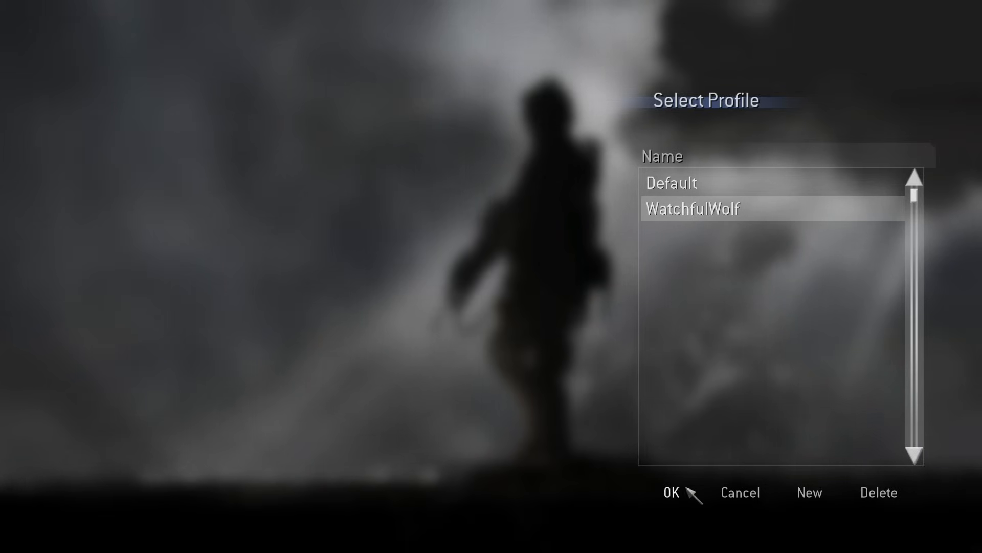
Confirm the WatchfulWolf profile and go to Join Game from the main menu
{"action": "left_click", "coordinate": [674, 493]}
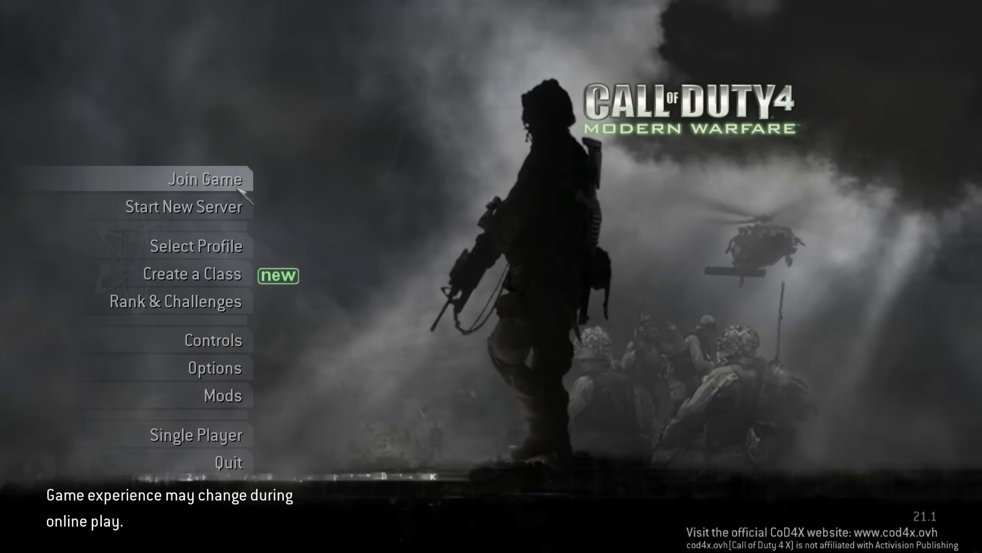
{"action": "left_click", "coordinate": [204, 178]}
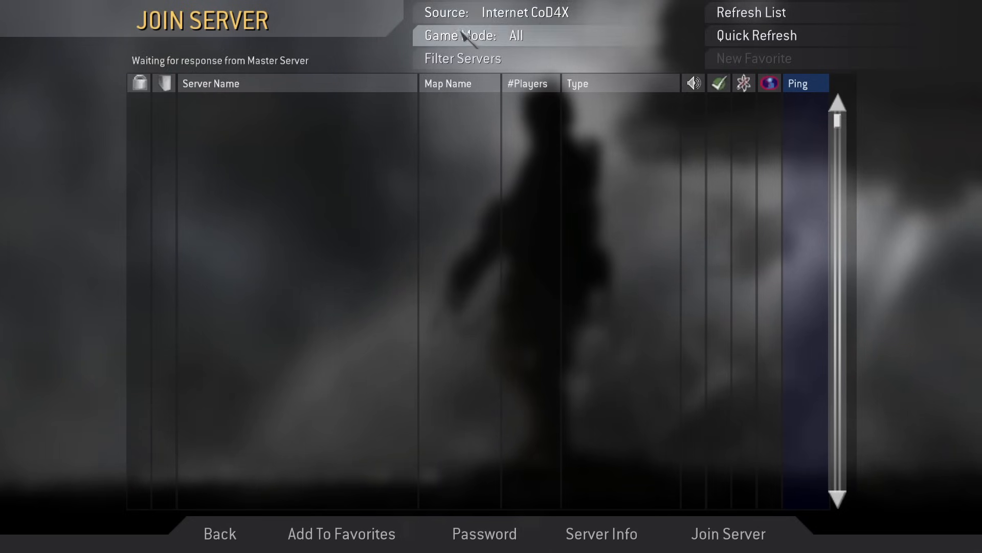
Set the server filter's View Empty to No and refresh the Internet CoD4X server list
{"action": "left_click", "coordinate": [751, 12]}
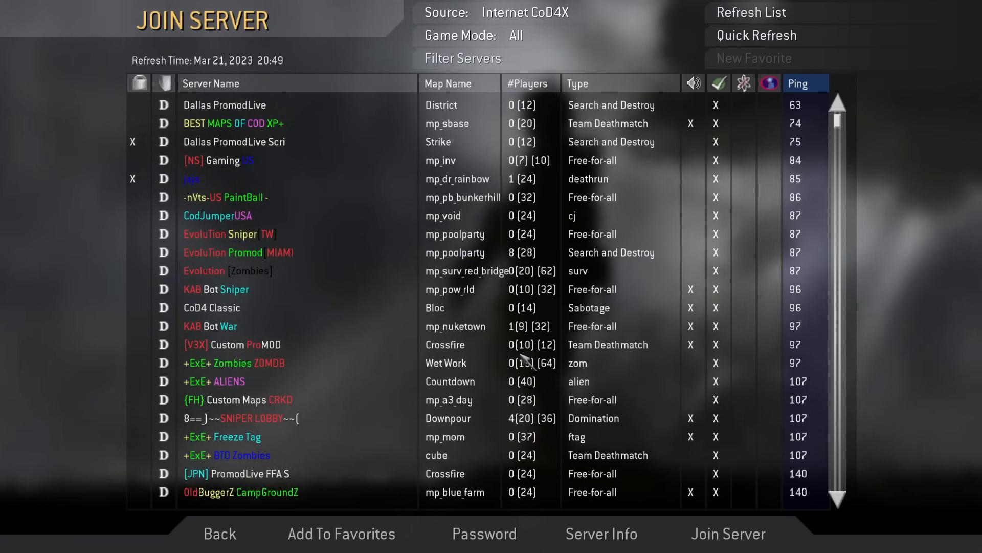
{"action": "left_click", "coordinate": [462, 58]}
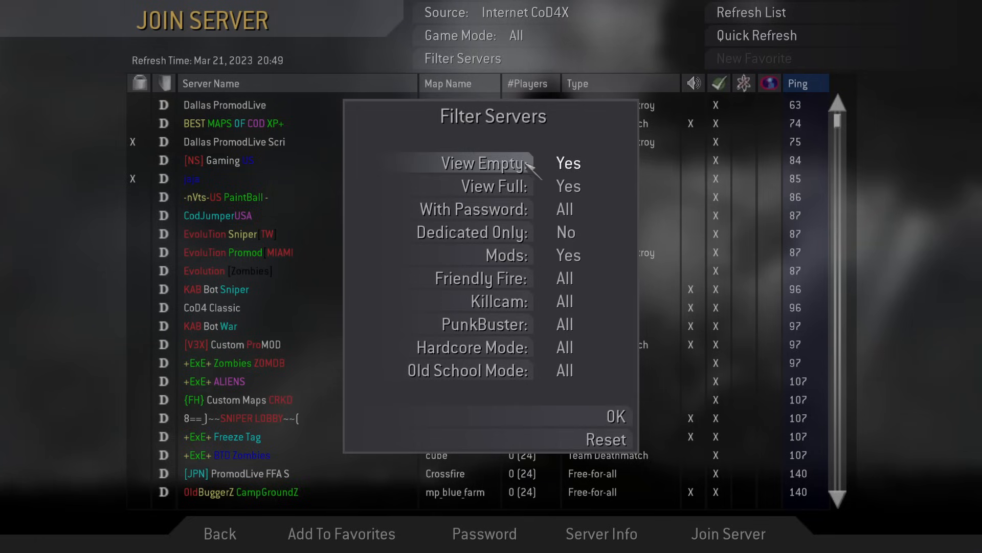
{"action": "left_click", "coordinate": [618, 416]}
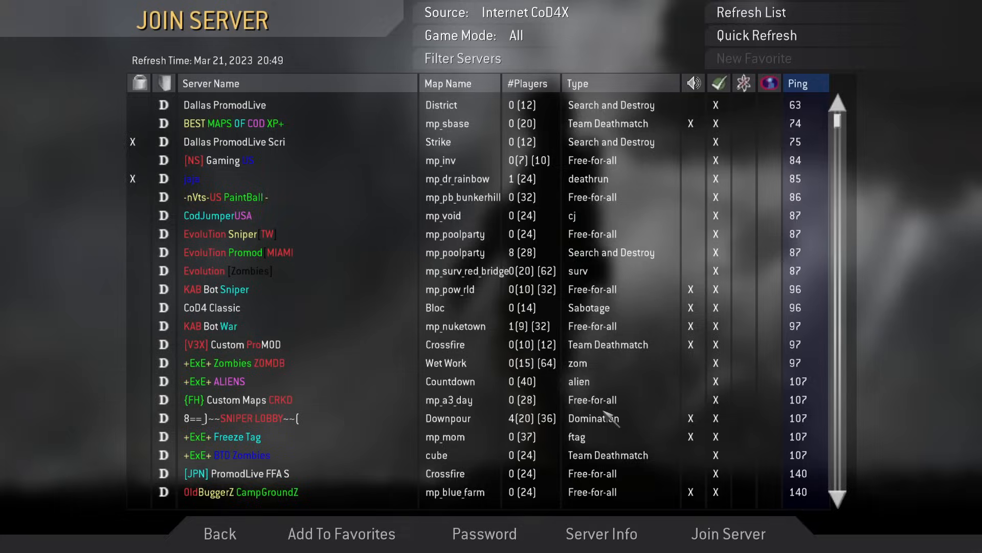
{"action": "left_click", "coordinate": [752, 12]}
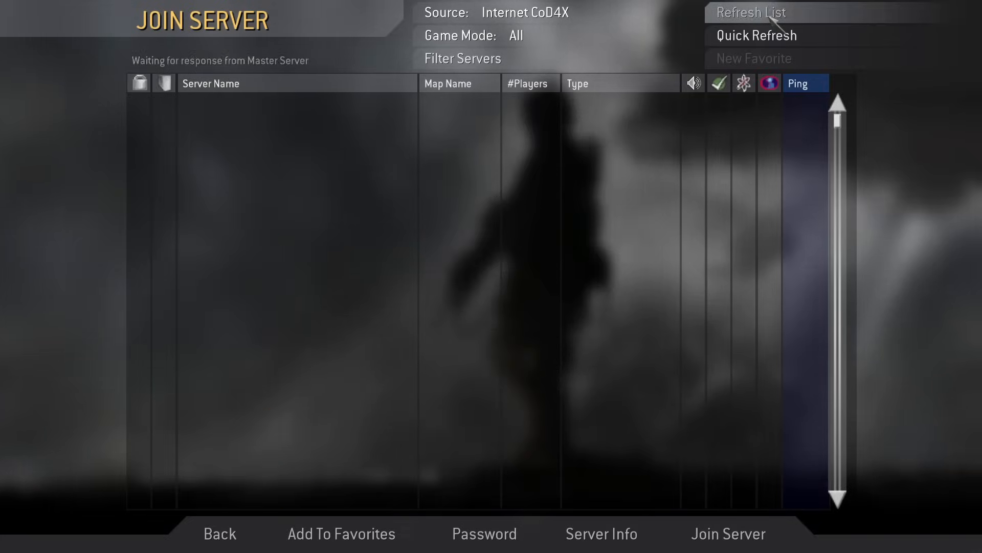
Refresh the list so only occupied Internet CoD4X servers are shown
{"action": "left_click", "coordinate": [751, 13]}
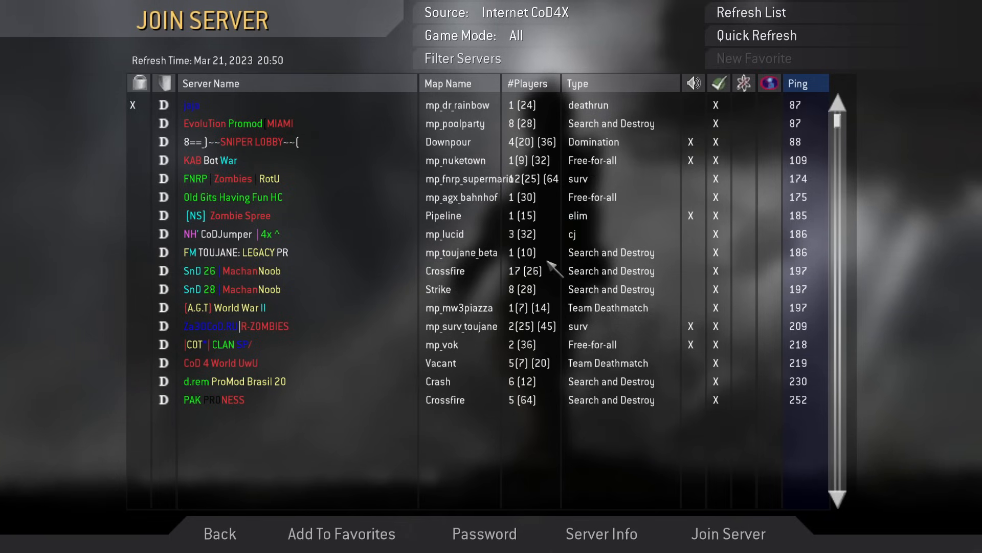
{"action": "mouse_move", "coordinate": [567, 215]}
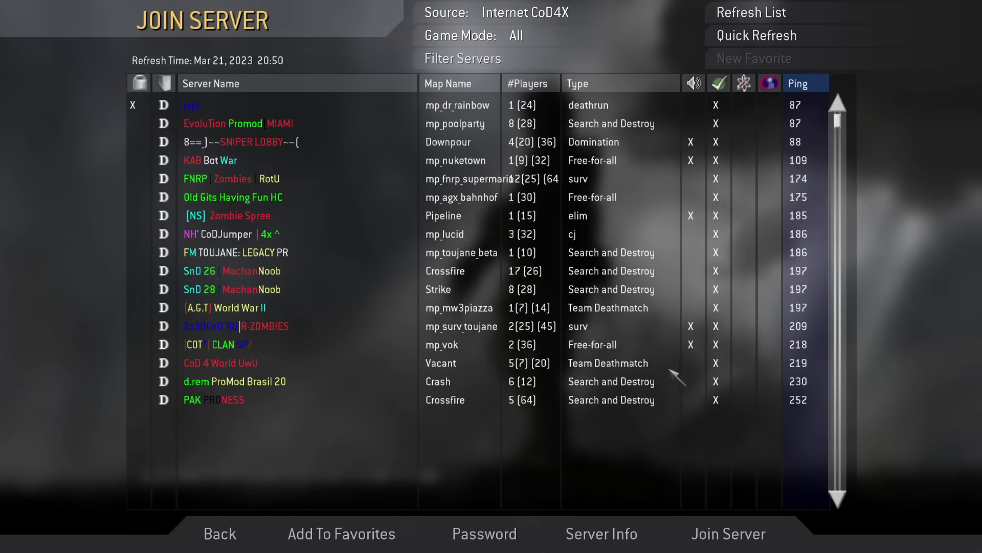
{"action": "mouse_move", "coordinate": [548, 426]}
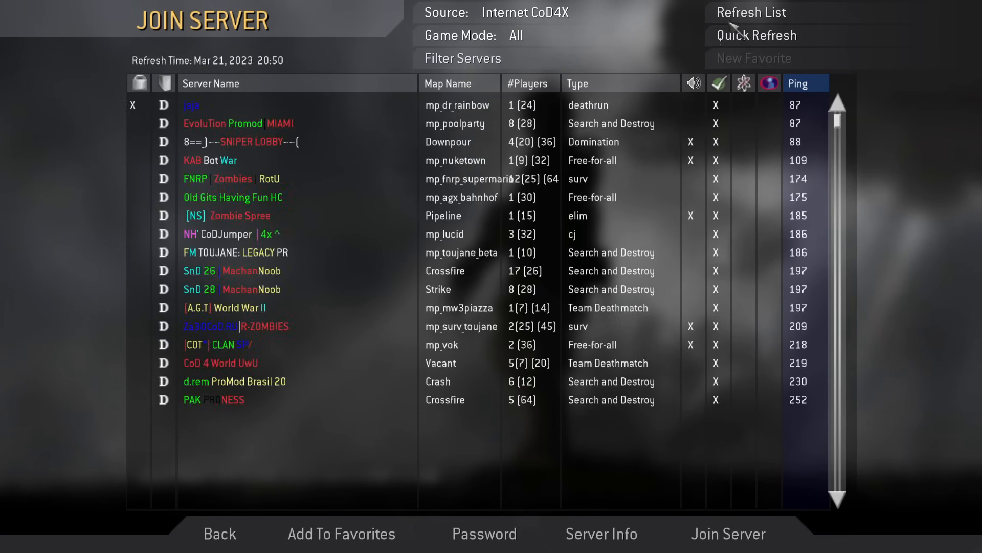
Re-enable empty servers in the filter, quick-refresh the list and scroll through zero-player servers
{"action": "left_click", "coordinate": [461, 58]}
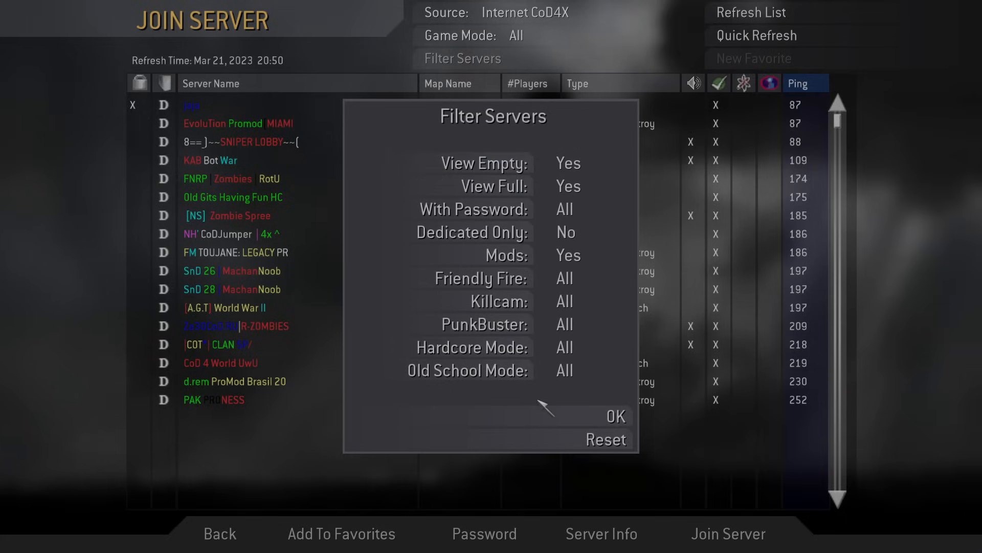
{"action": "left_click", "coordinate": [615, 415]}
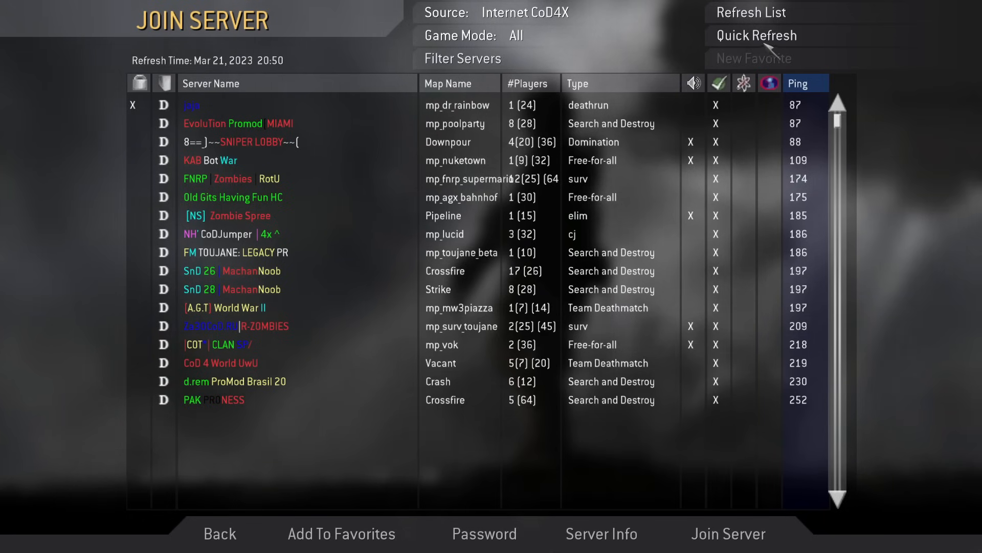
{"action": "left_click", "coordinate": [753, 35]}
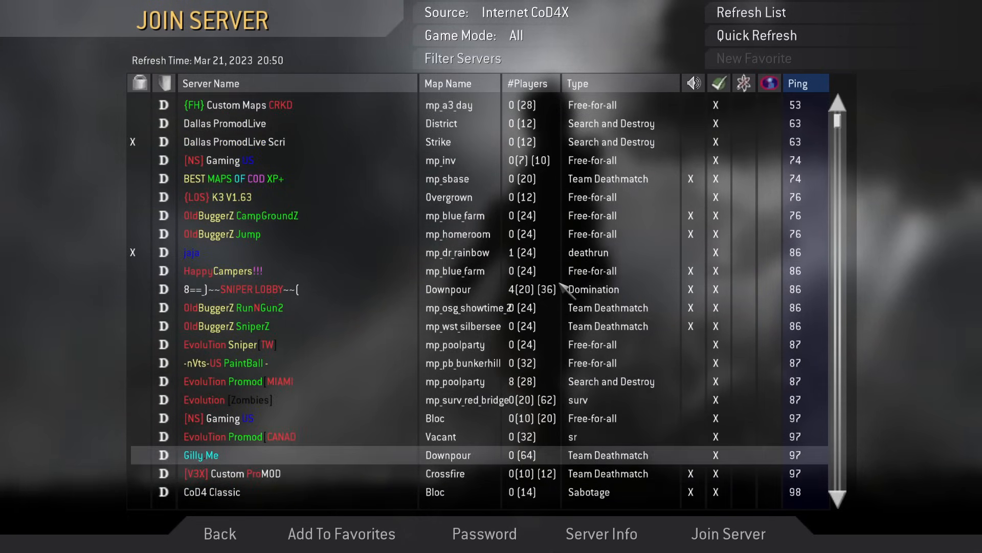
{"action": "scroll", "scroll_direction": "down", "scroll_amount": 3}
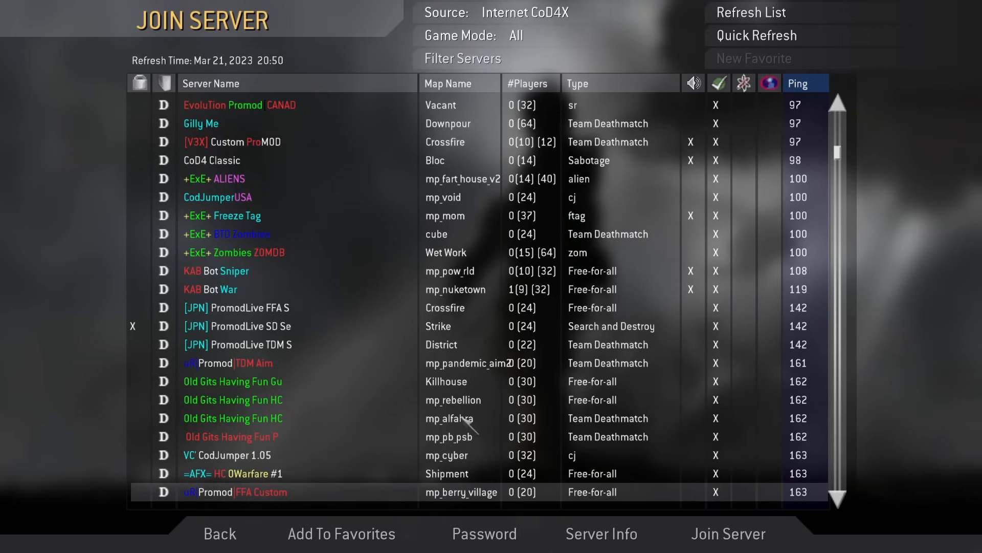
{"action": "mouse_move", "coordinate": [549, 399]}
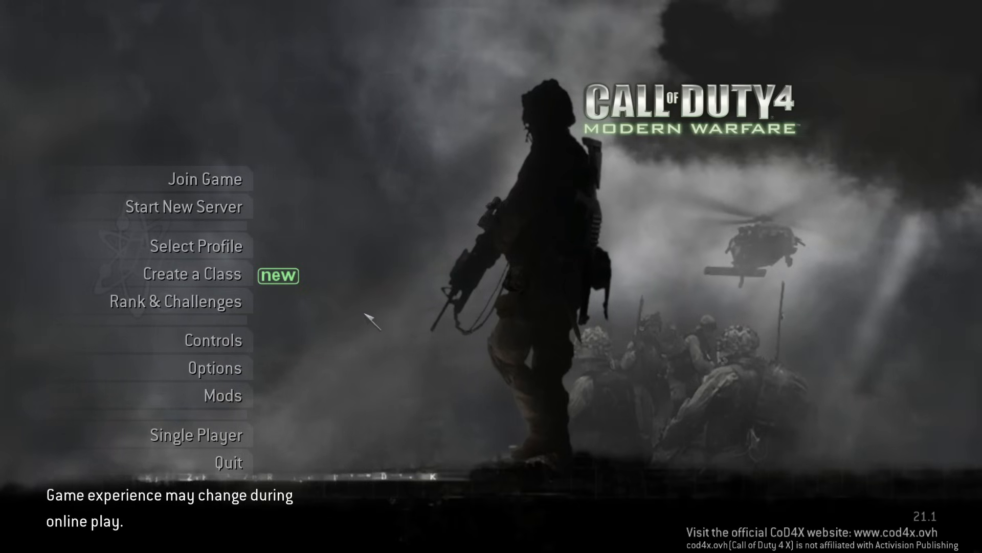
{"action": "mouse_move", "coordinate": [392, 317]}
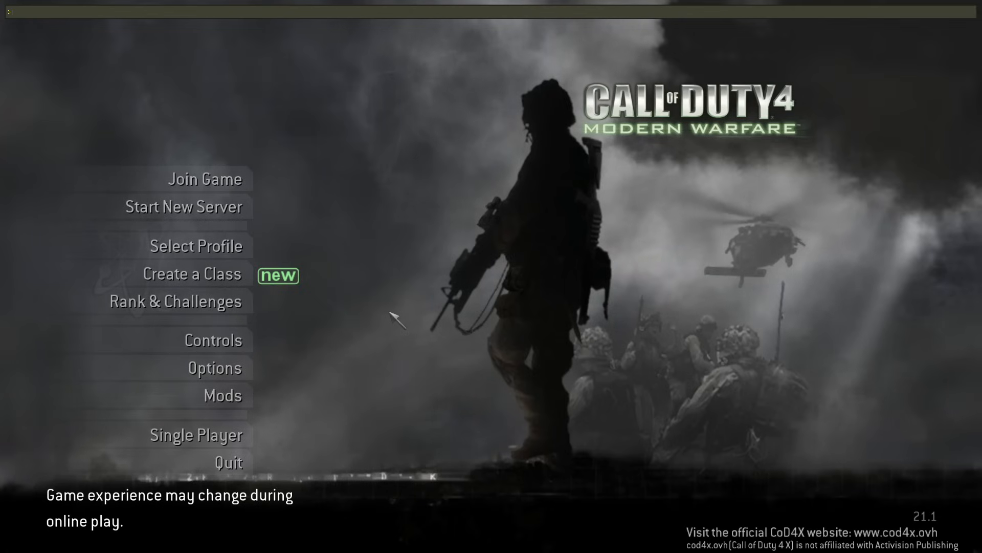
{"action": "type", "text": "cg_fov"}
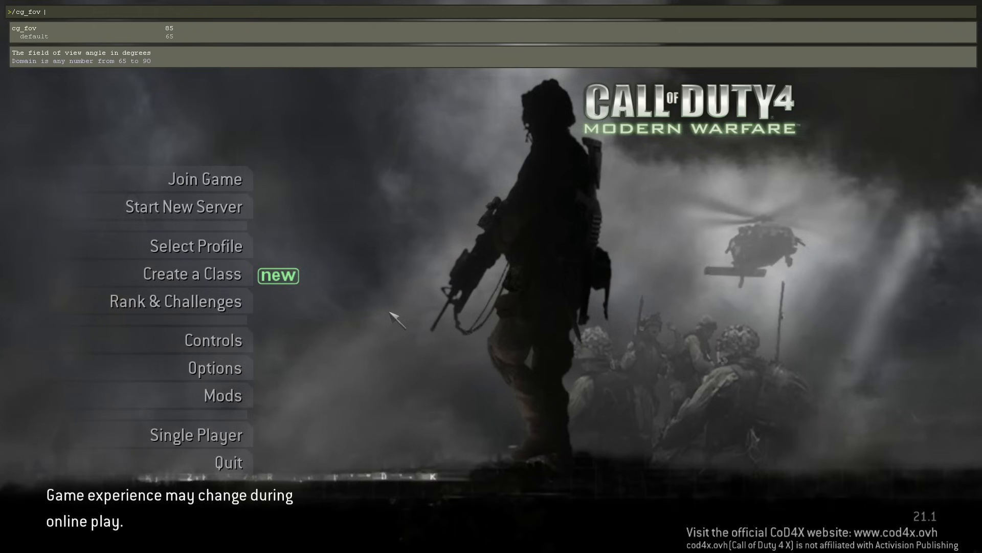
{"action": "type", "text": "90"}
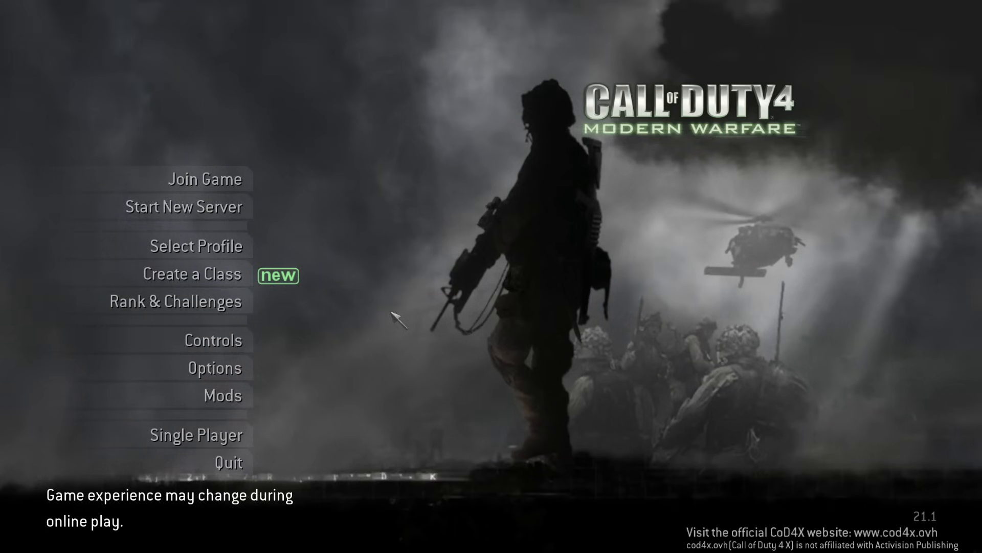
{"action": "mouse_move", "coordinate": [454, 278]}
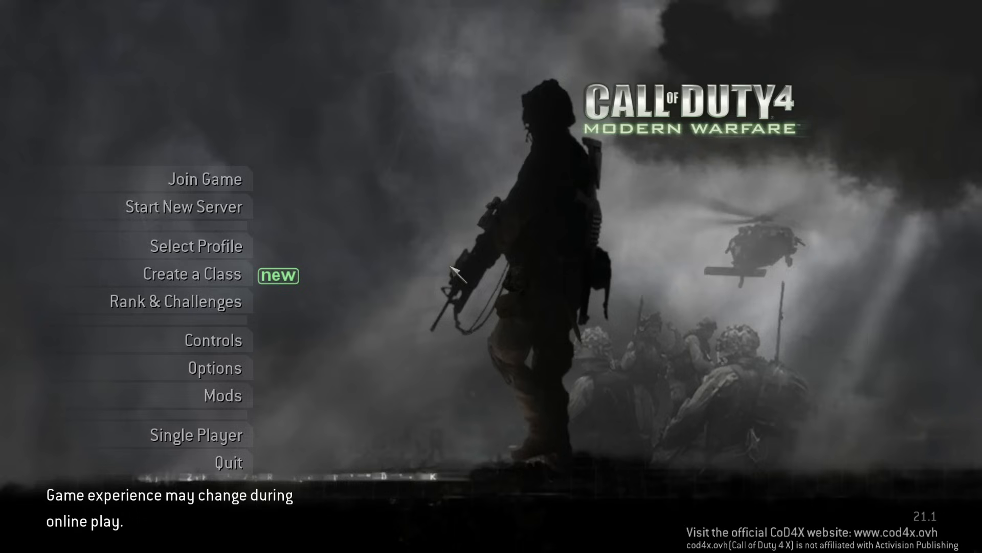
{"action": "mouse_move", "coordinate": [579, 232]}
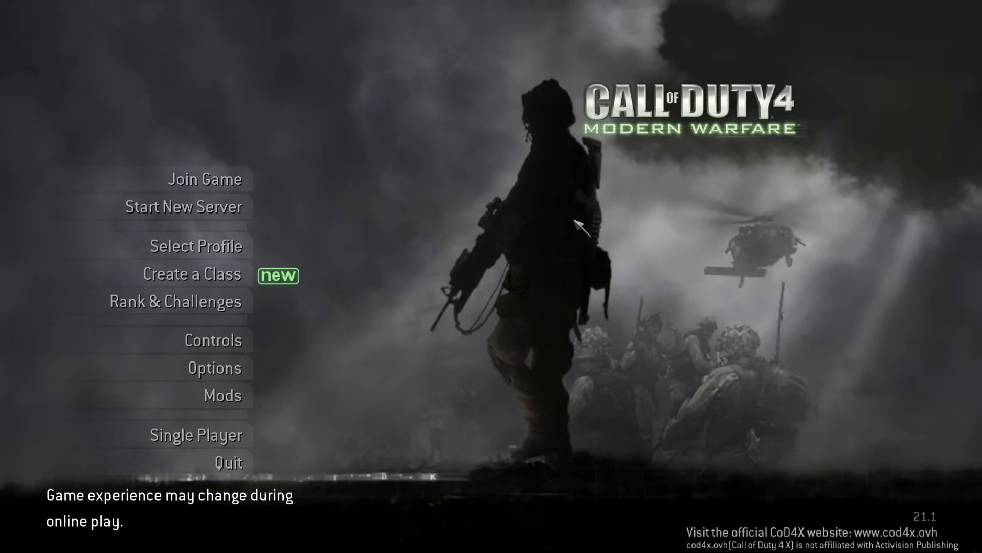
{"action": "mouse_move", "coordinate": [545, 56]}
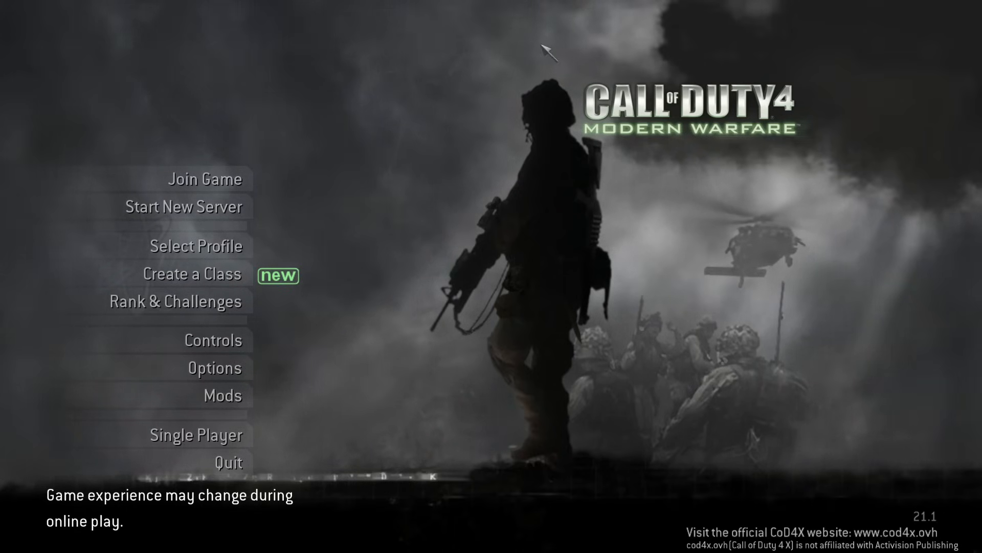
{"action": "mouse_move", "coordinate": [383, 346]}
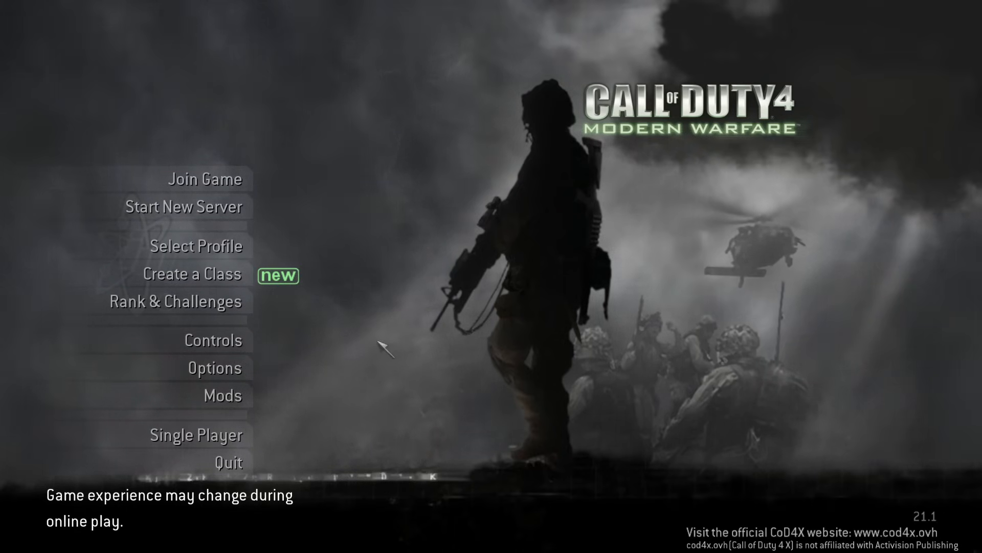
{"action": "mouse_move", "coordinate": [764, 399]}
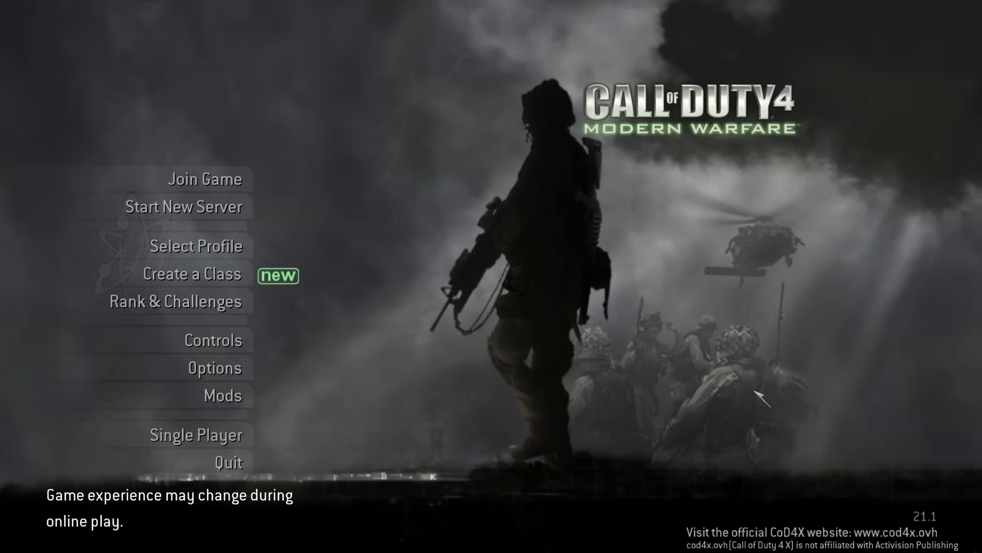
{"action": "mouse_move", "coordinate": [821, 525]}
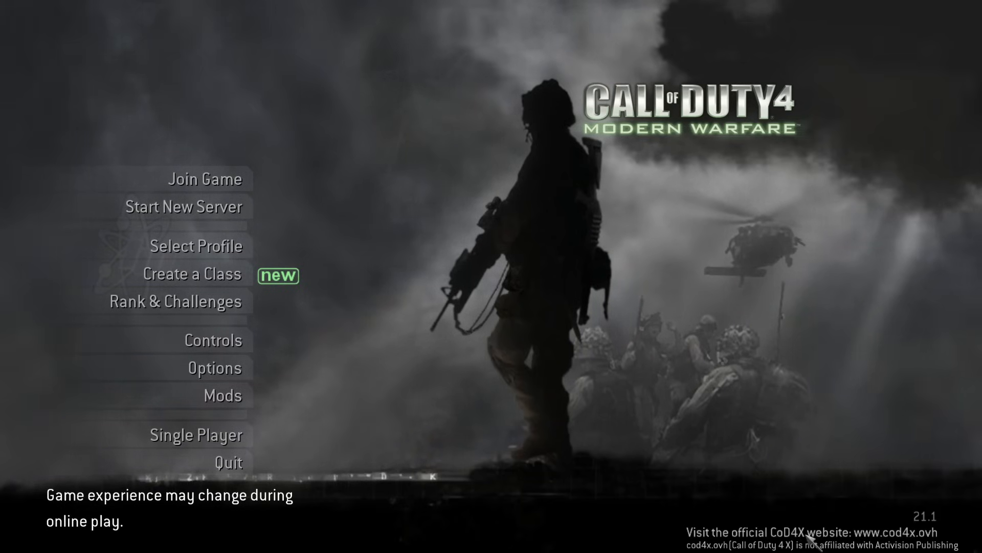
{"action": "mouse_move", "coordinate": [684, 287]}
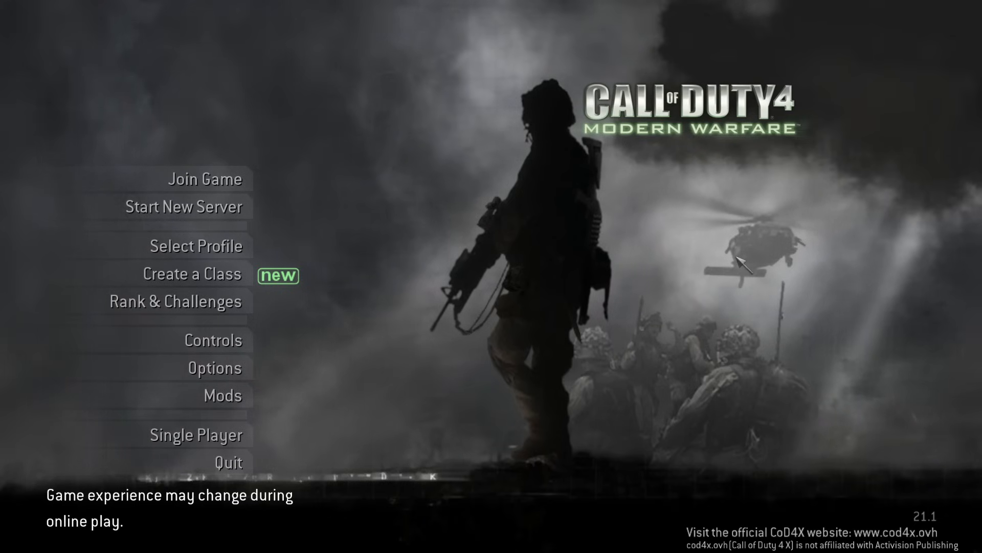
{"action": "mouse_move", "coordinate": [457, 196]}
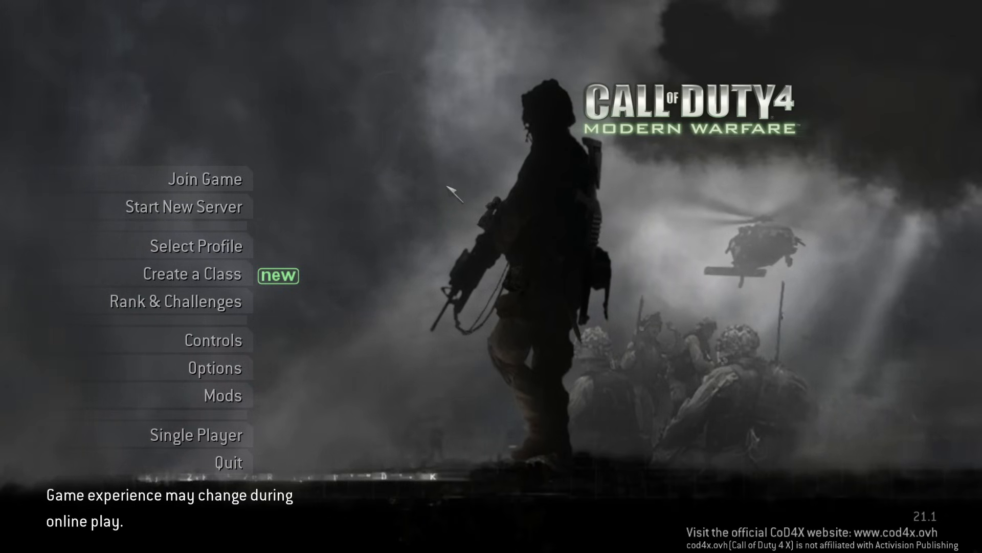